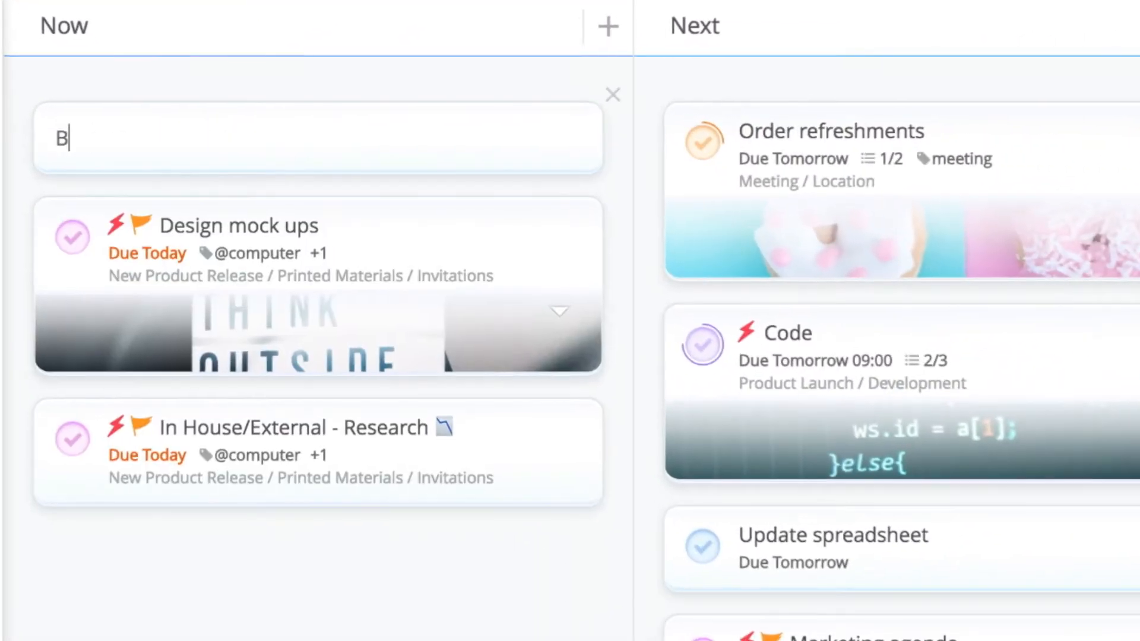
# Confirm Booking holiday on Now and begin typing a Test screen task on Next.
pyautogui.press('Enter')
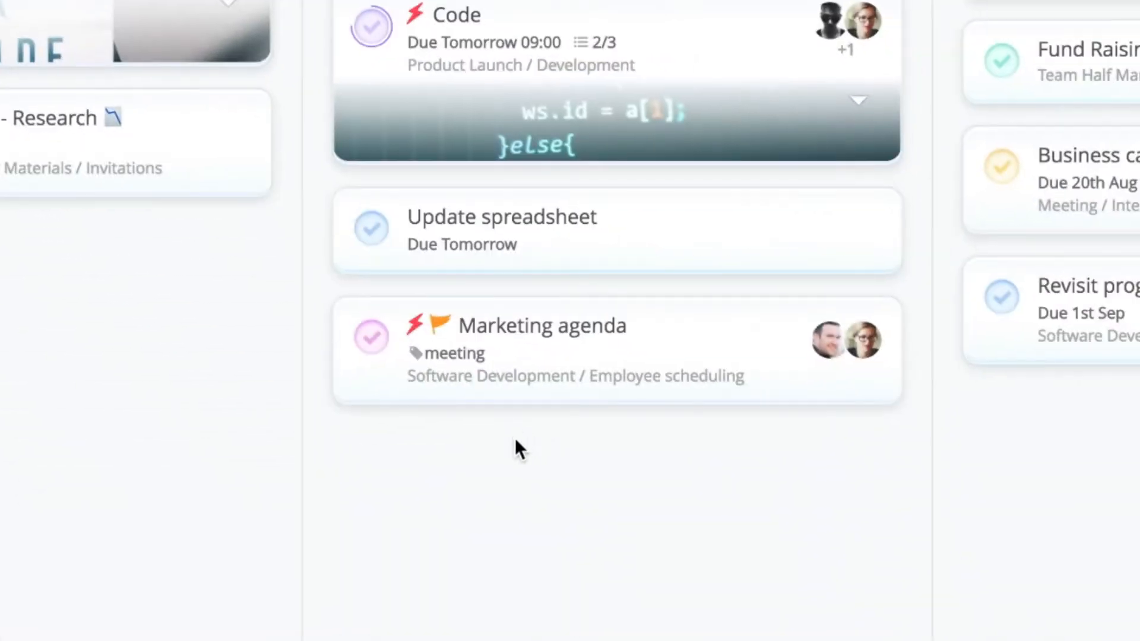
pyautogui.write('Test scree')
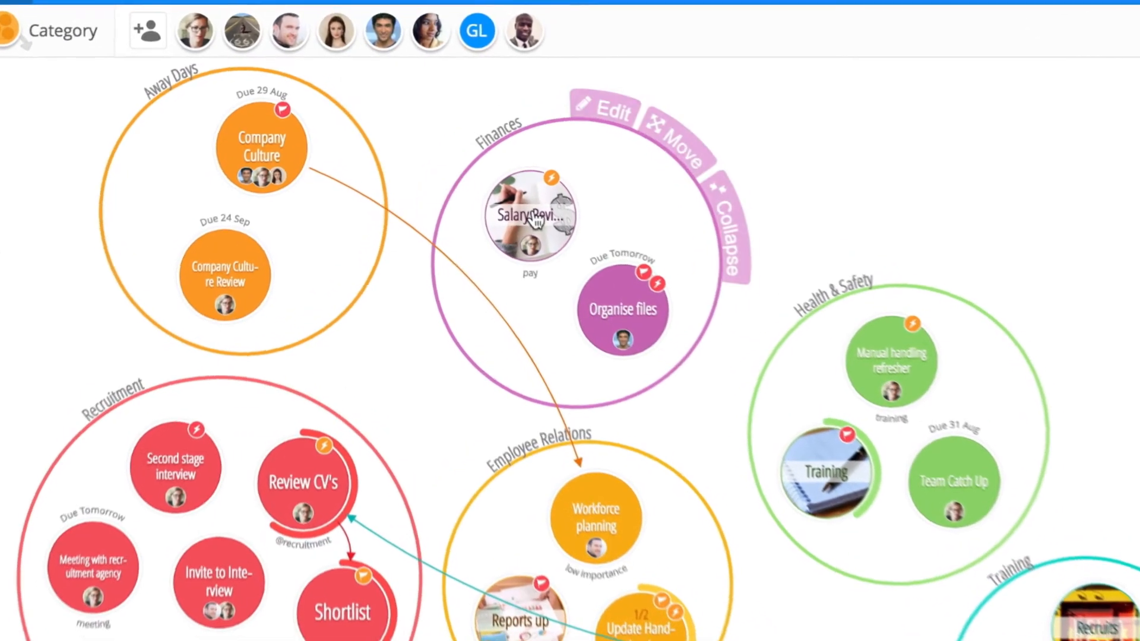
# Select the Salary Reviews task in the Finances project circle.
pyautogui.click(530, 222)
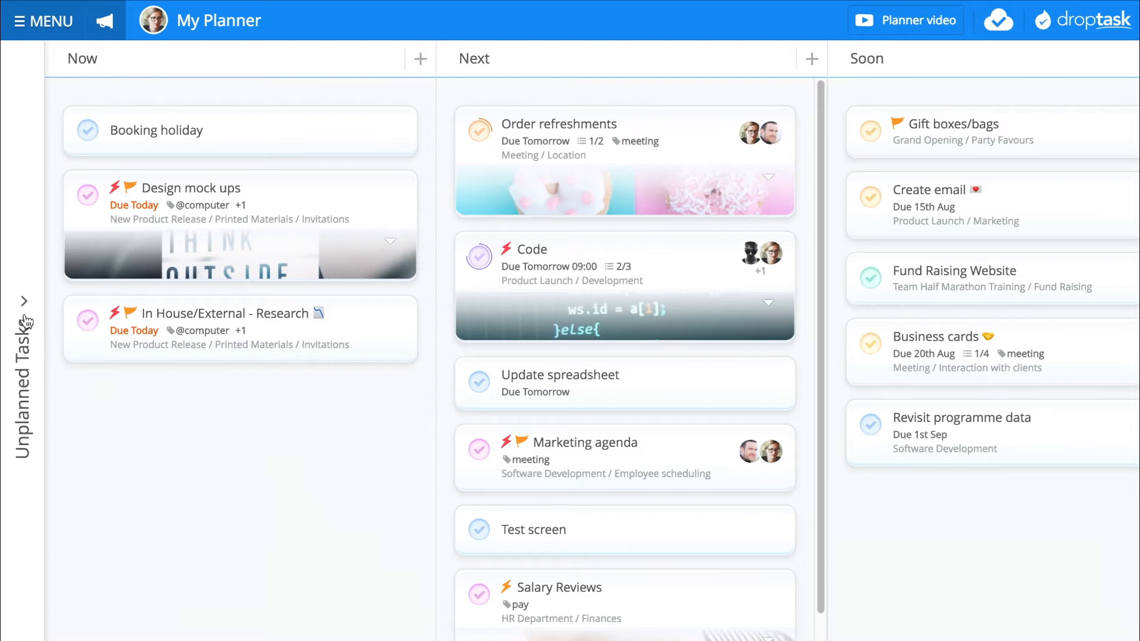
# Drag Decor from the Unplanned Tasks sidebar onto the Now column.
pyautogui.click(24, 300)
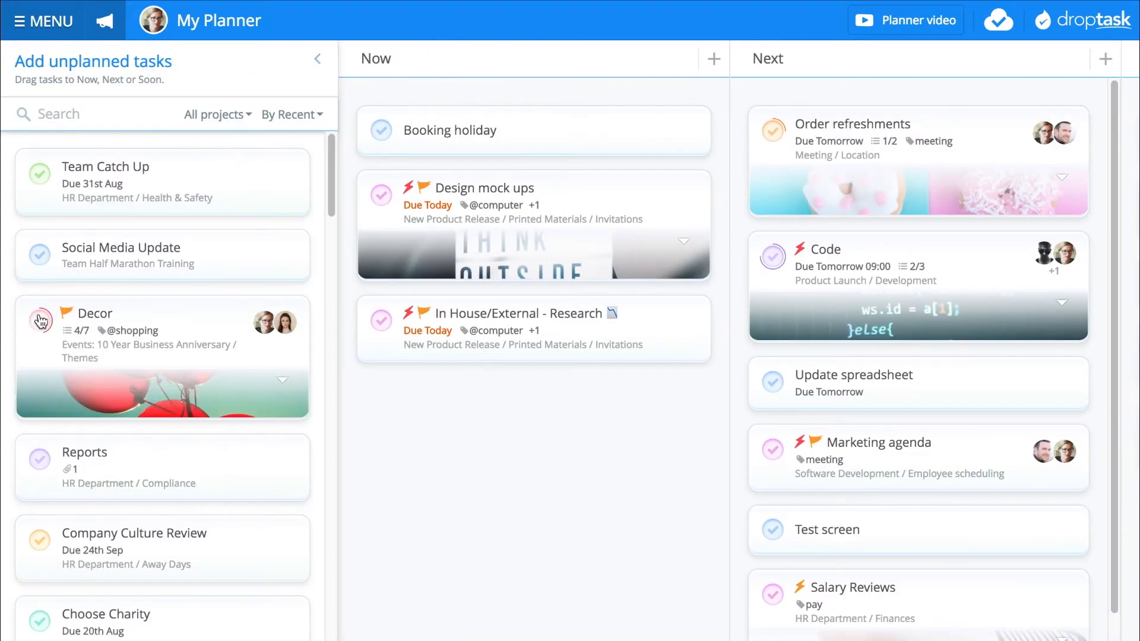
pyautogui.moveTo(161, 357); pyautogui.dragTo(533, 430)
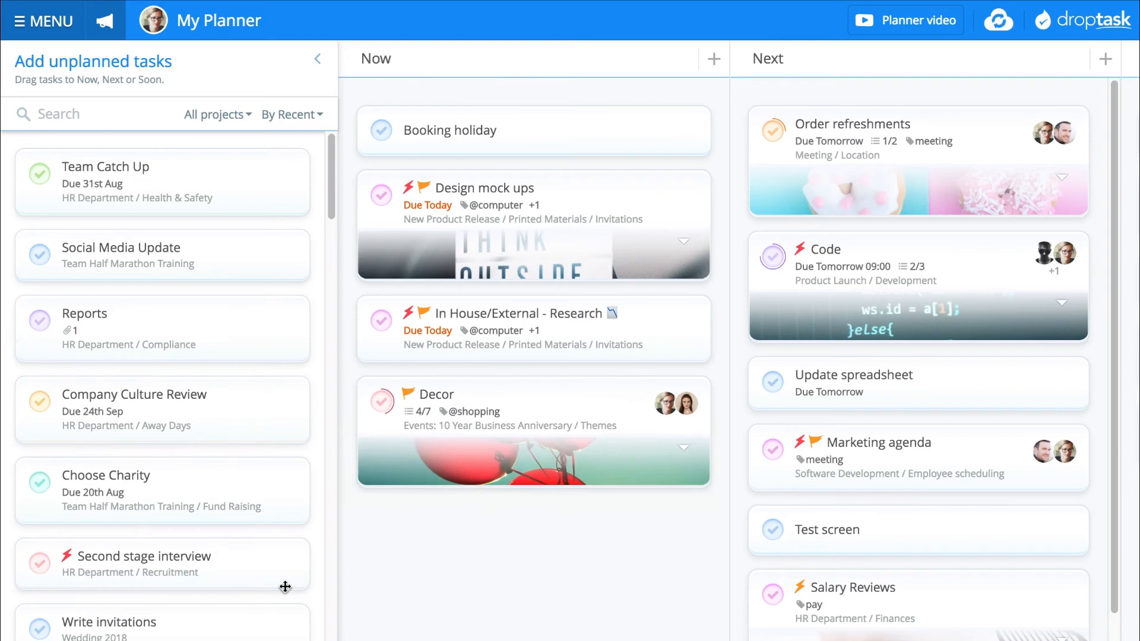
pyautogui.click(315, 58)
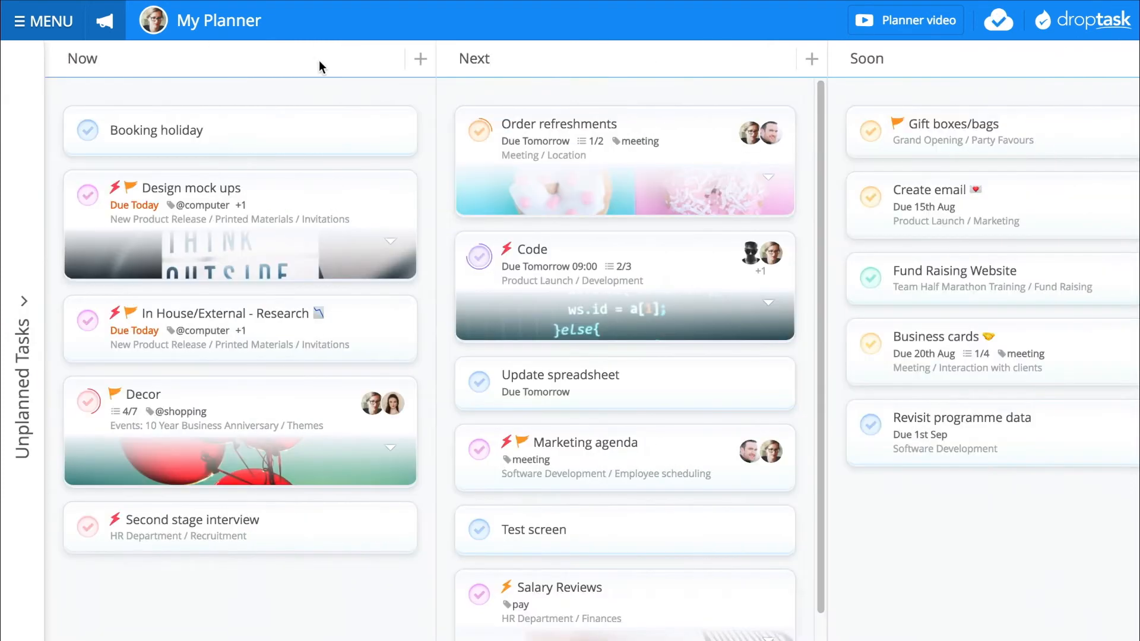
pyautogui.moveTo(275, 130)
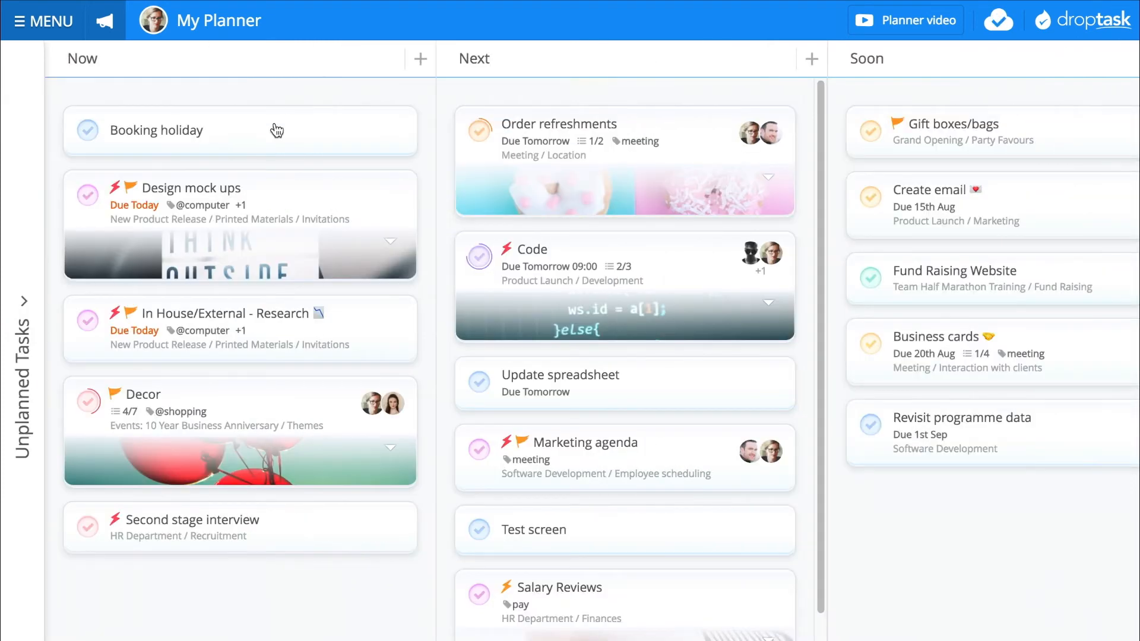
# Mark Booking holiday as top importance with 25% progress in its details.
pyautogui.click(178, 131)
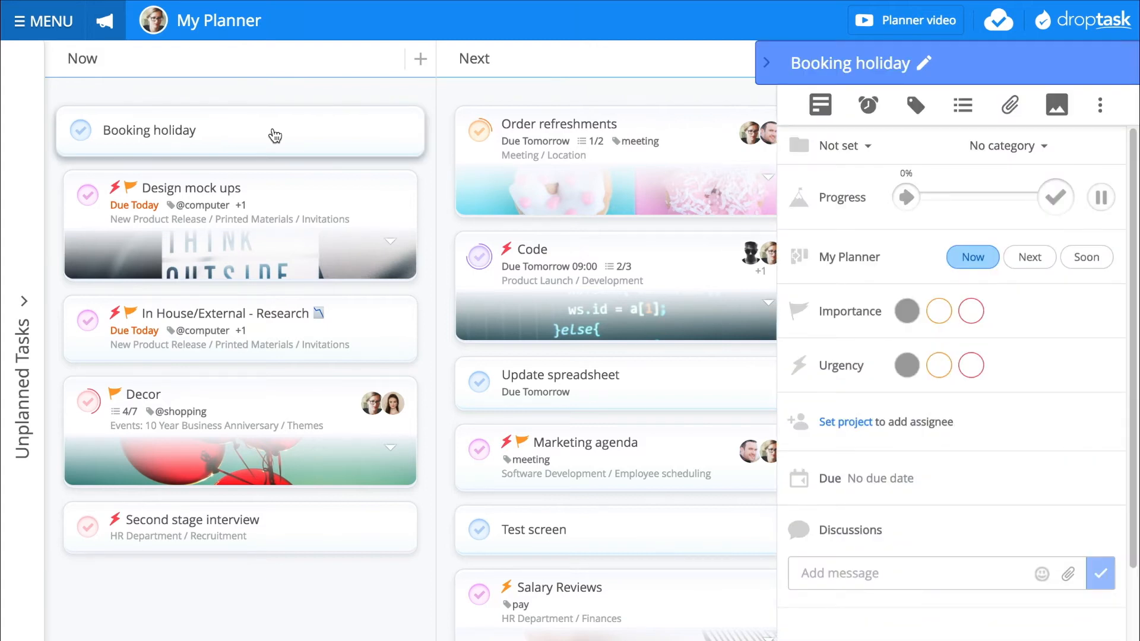
pyautogui.moveTo(491, 171)
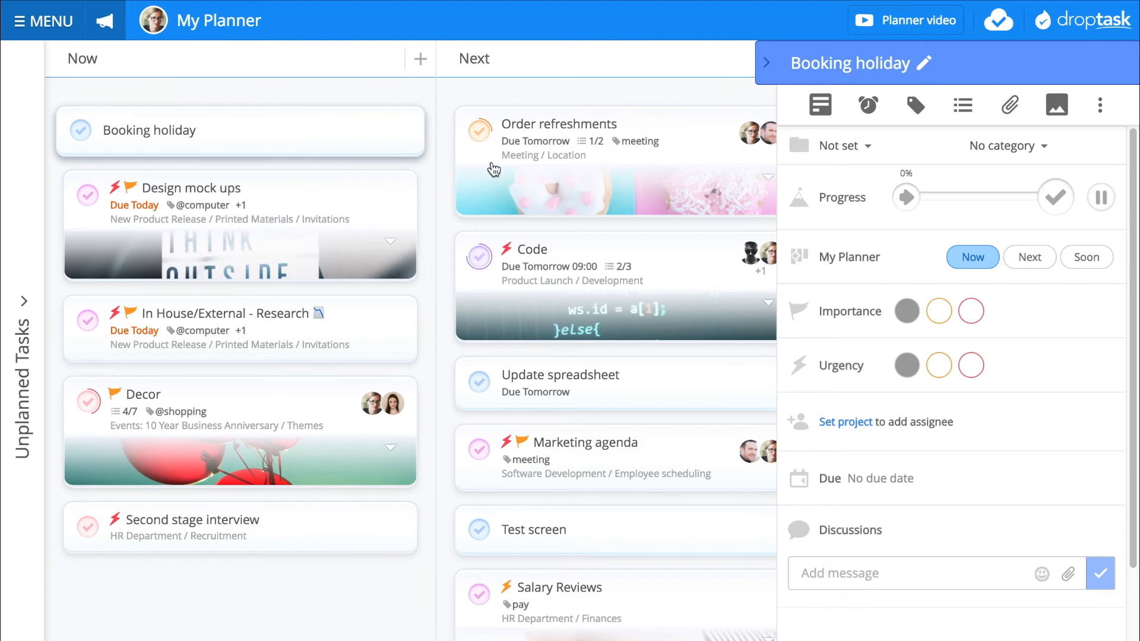
pyautogui.click(971, 311)
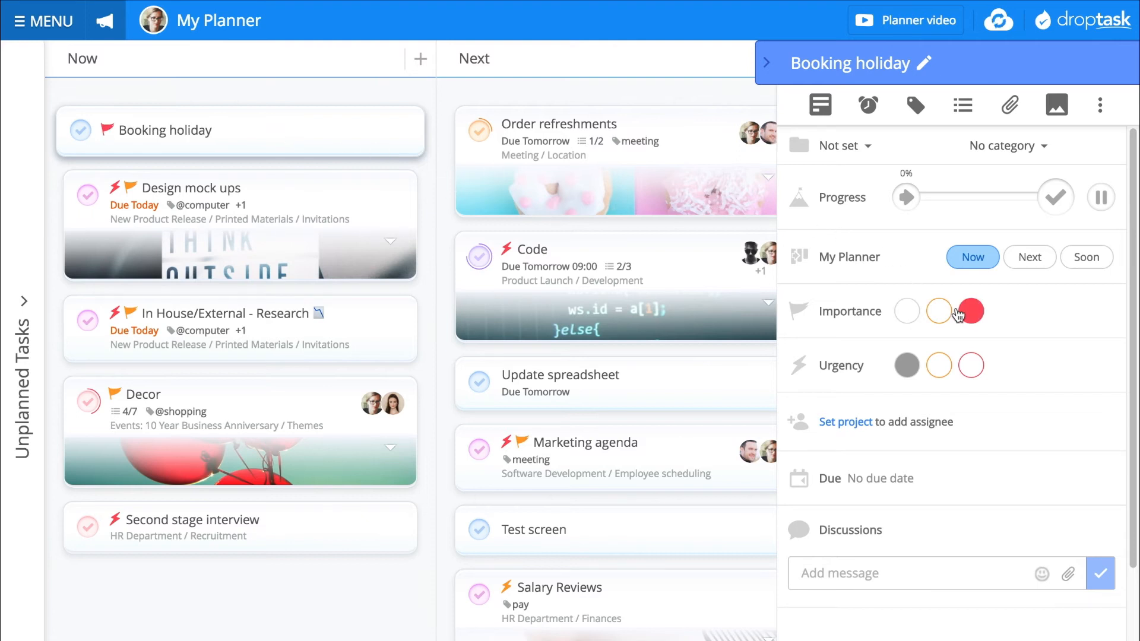
pyautogui.moveTo(906, 196); pyautogui.dragTo(944, 161)
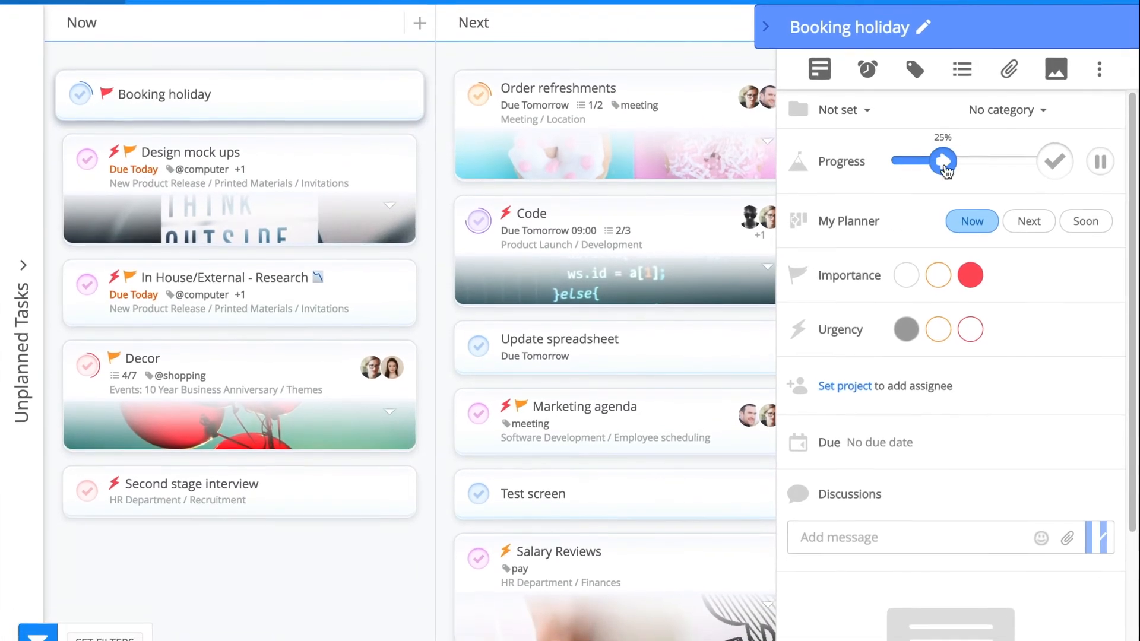